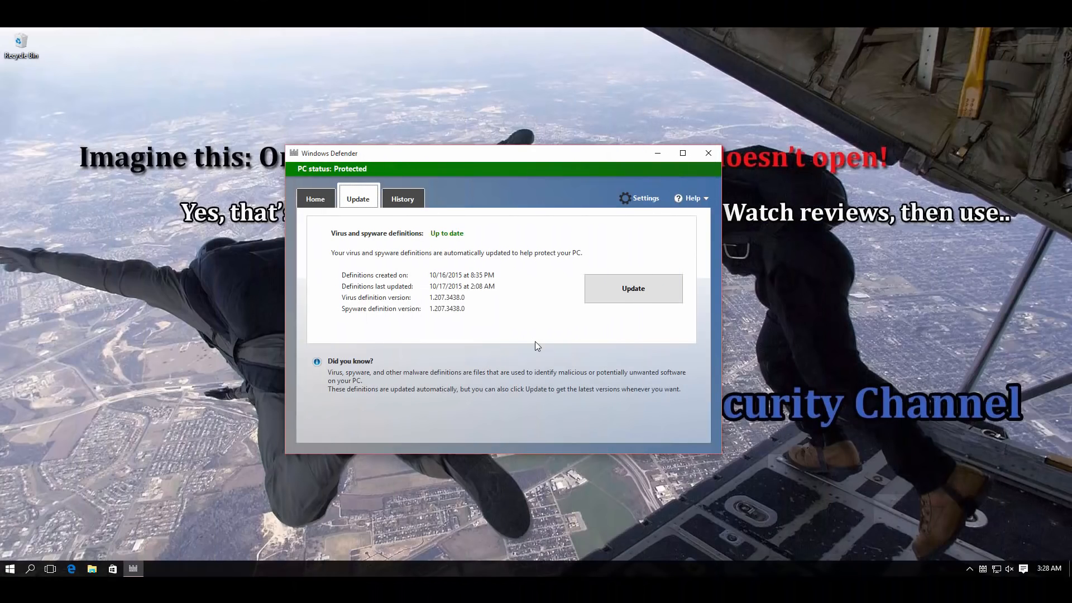
Step: Review Defender's Update tab showing definitions up to date, then bring up Edge's Start page
click(633, 289)
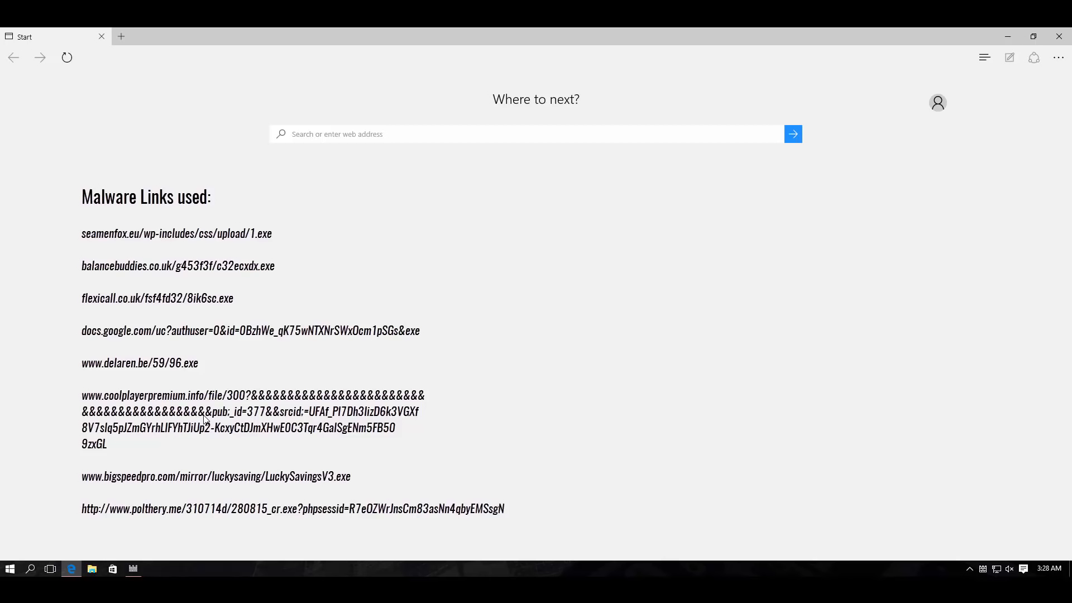
Step: Enter the seamenfox.eu 1.exe address in Edge's address box and load it
click(175, 234)
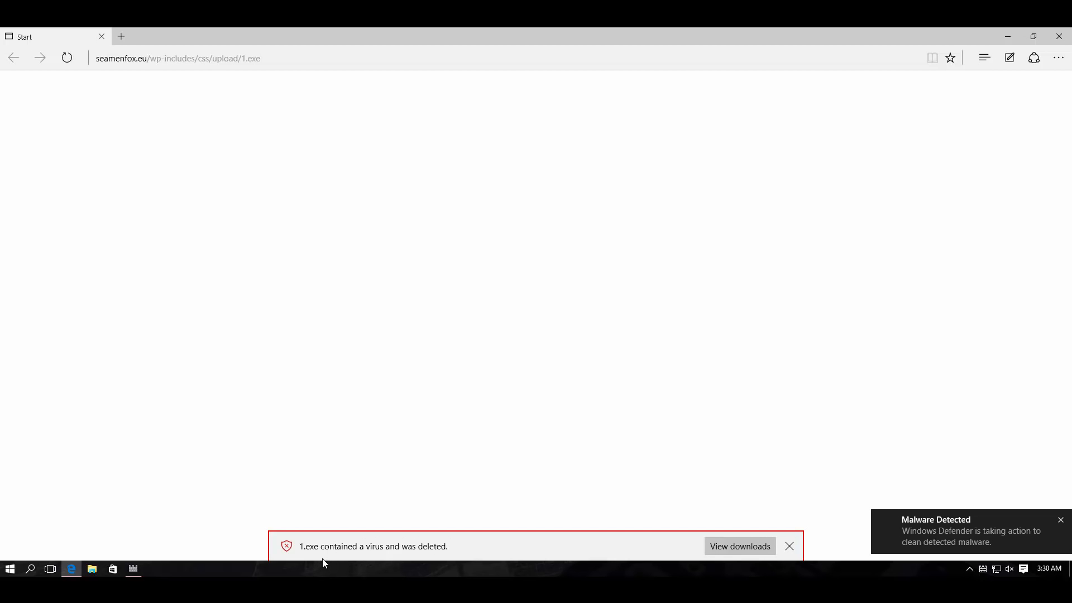
mouse_move(342, 562)
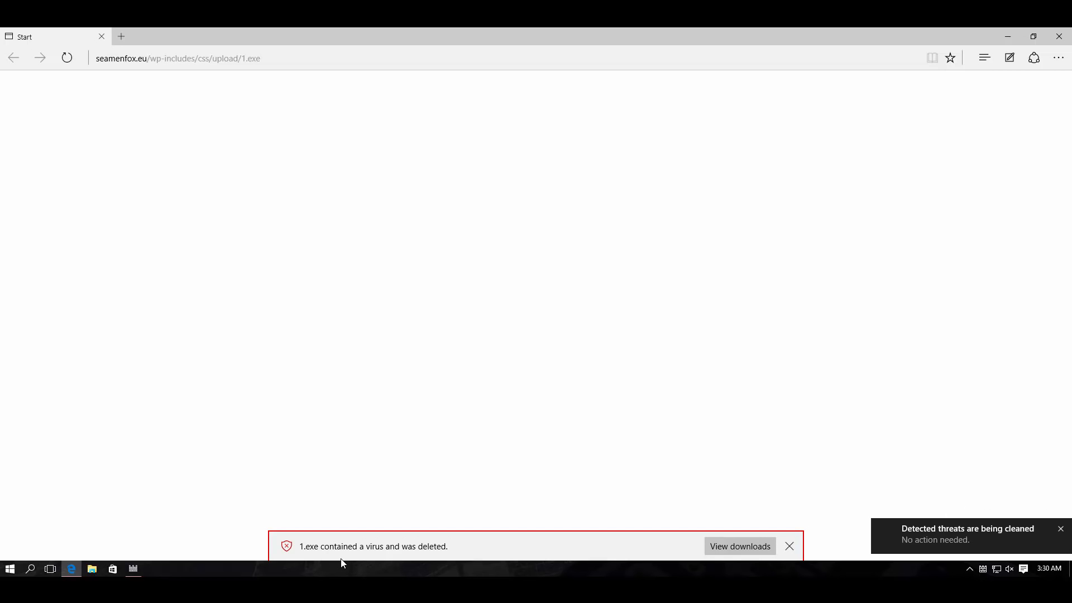
mouse_move(175, 563)
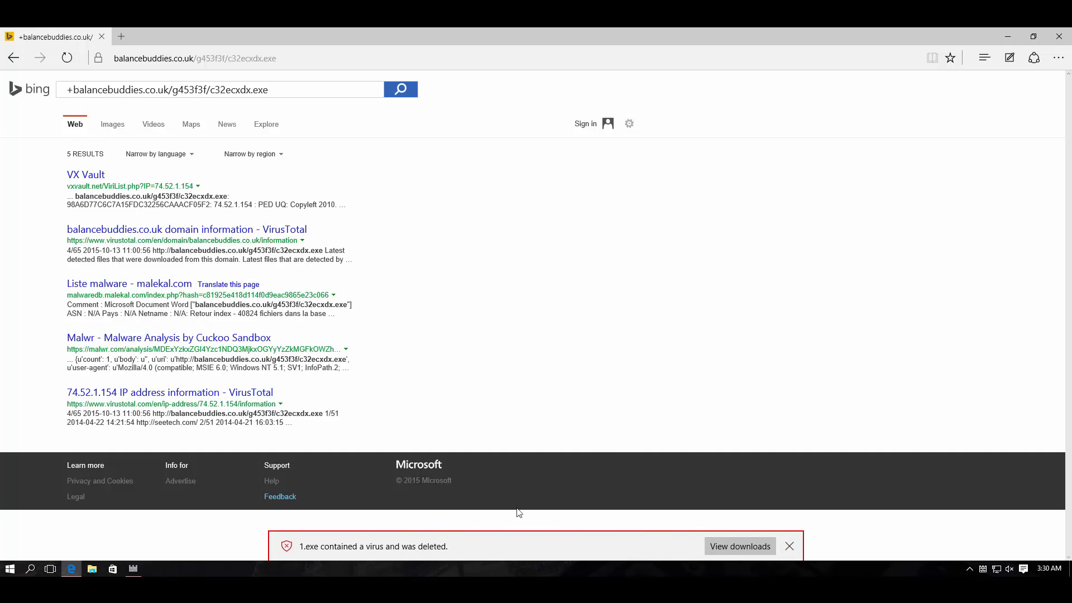
Step: Load flexicall.co.uk/fsf4fd3y8ik6sc.exe in a new tab, then load the docs.google.com download link
click(789, 546)
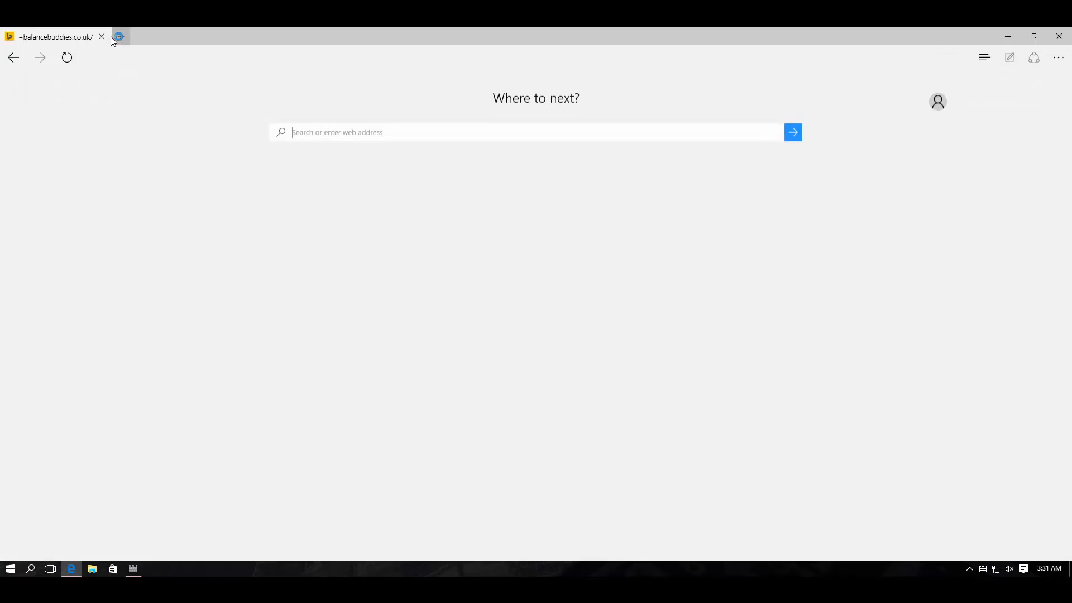
text(flexicall.co.uk/fsf4fd3y8ik6sc.exe)
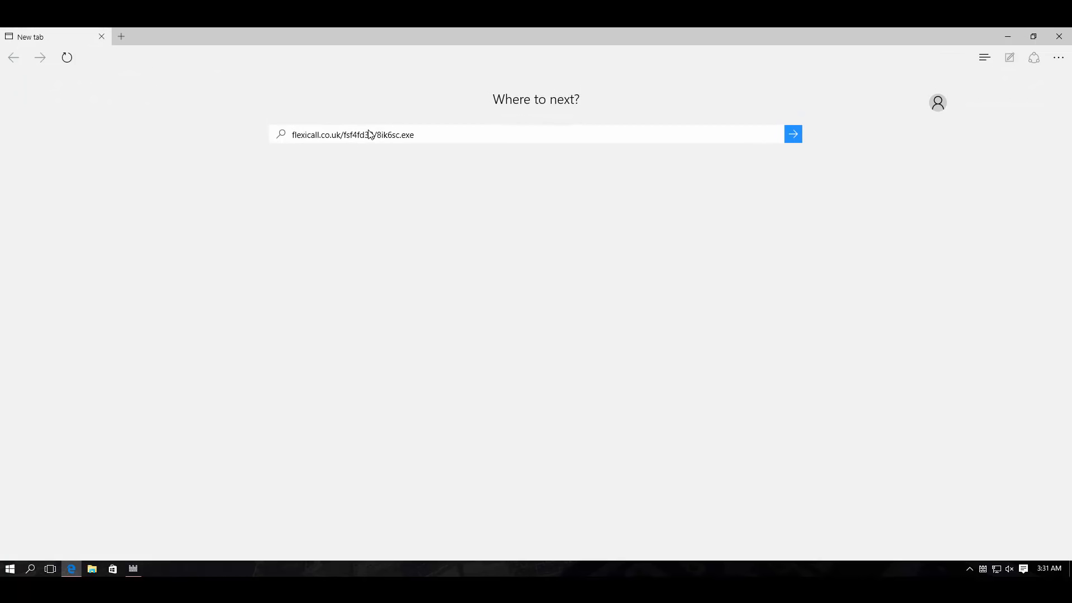
click(793, 134)
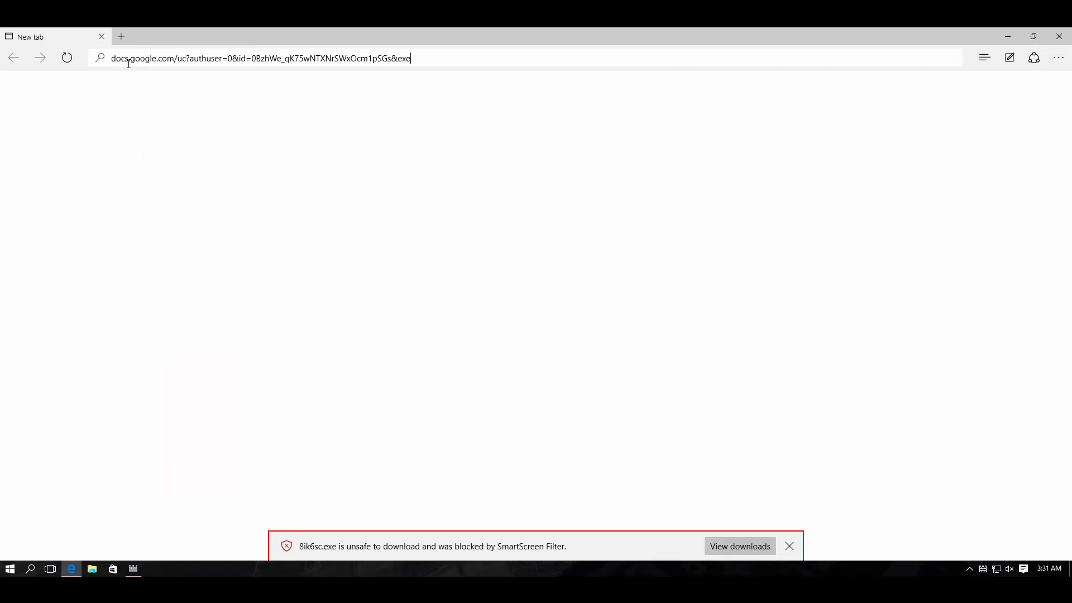
key(Enter)
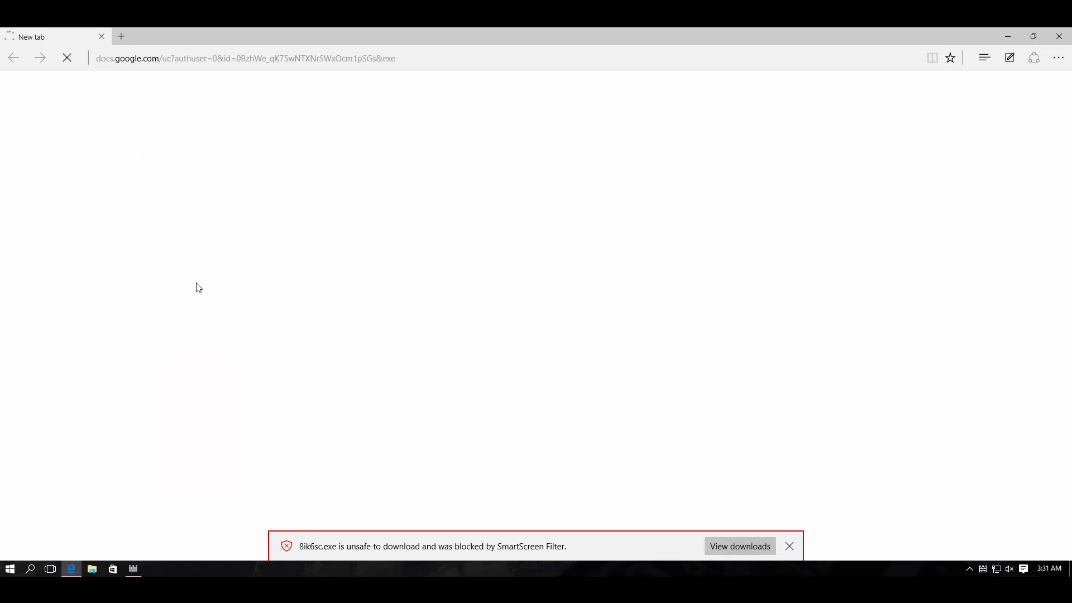
mouse_move(529, 407)
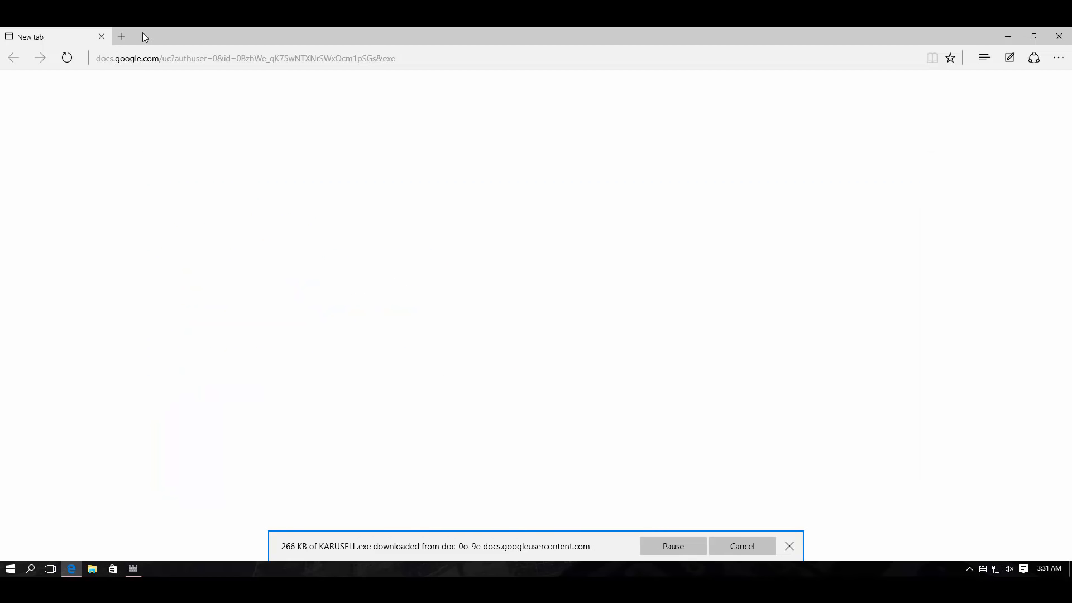
Step: Load delaren.be/59/96.exe in a second tab while KARUSELL.exe downloads
click(122, 36)
text(delaren.be/59/96.exe)
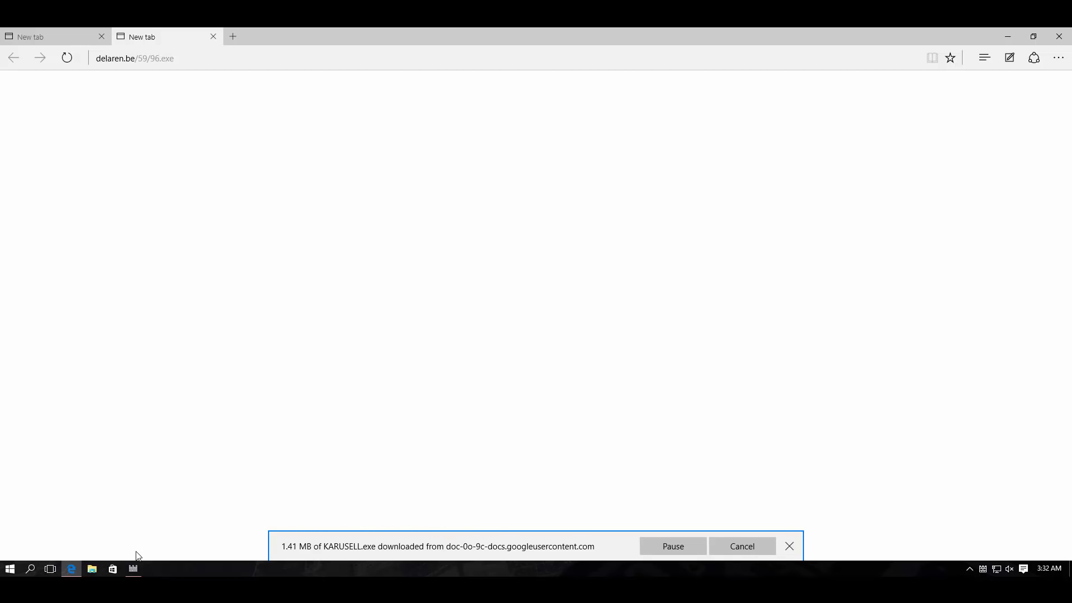
Step: Confirm in Defender's Settings that real-time, cloud-based protection and sample submission are on, then close Settings
click(133, 569)
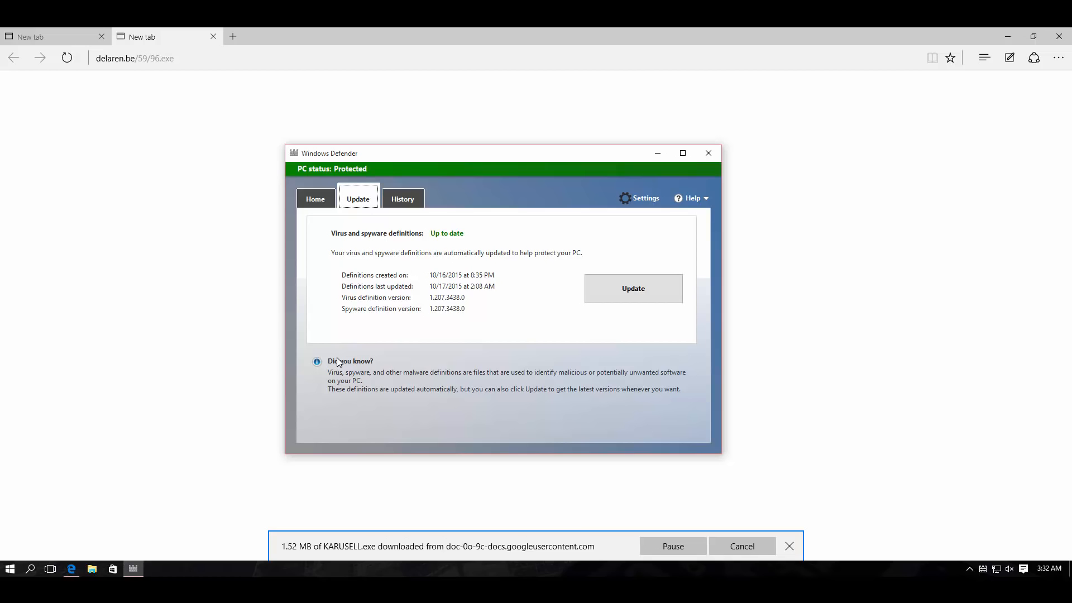
click(315, 199)
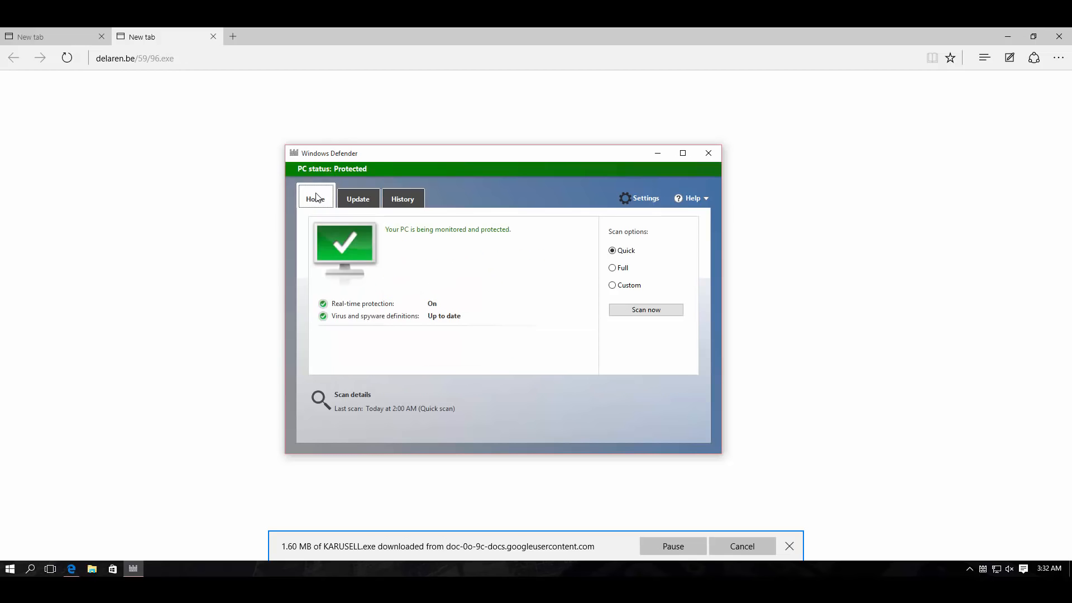
mouse_move(644, 199)
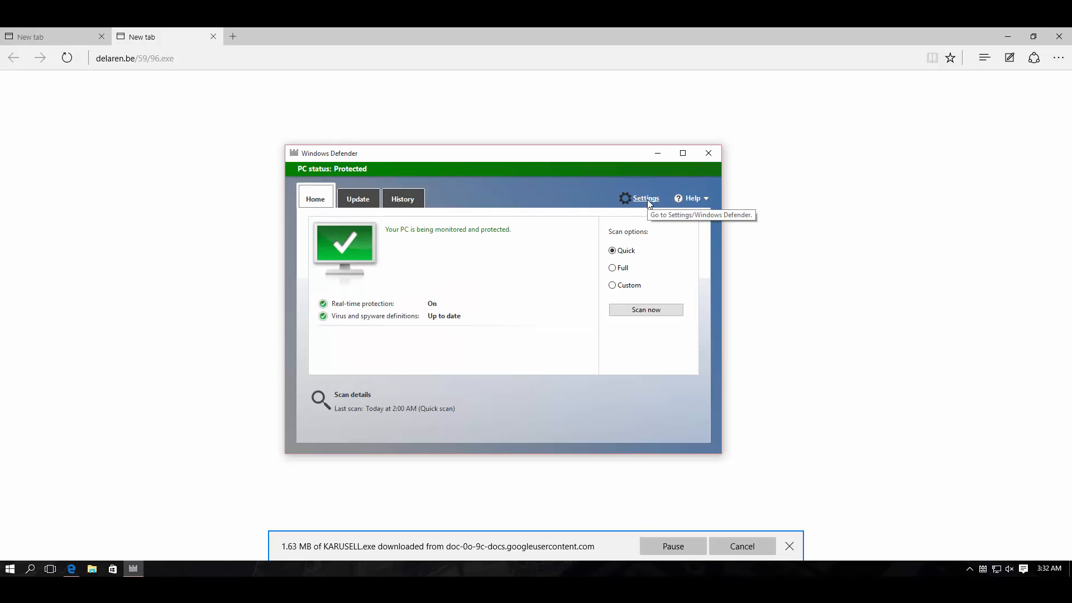
click(644, 199)
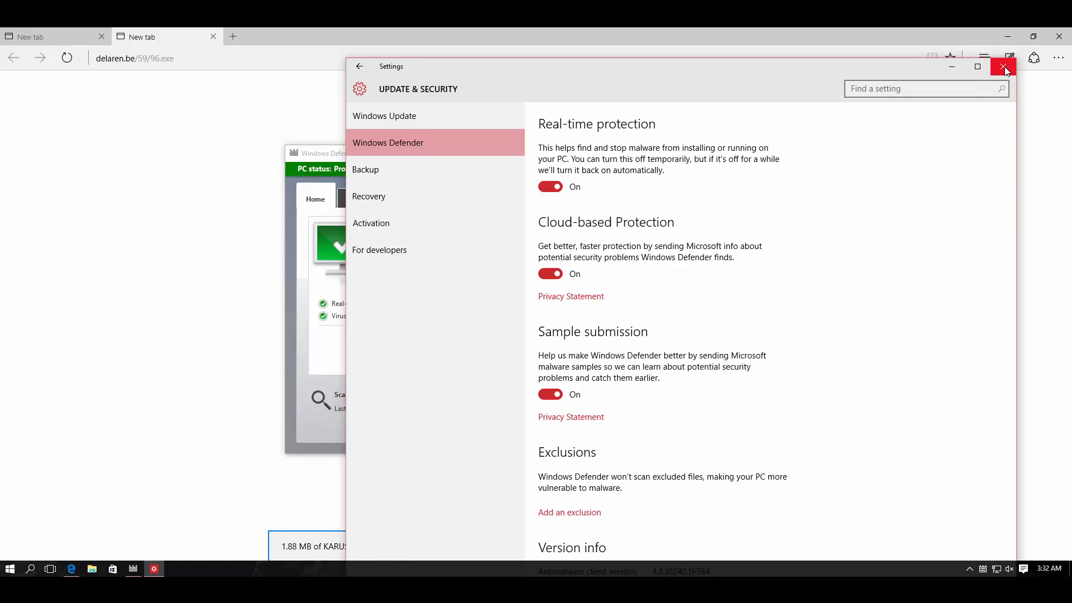
click(1003, 66)
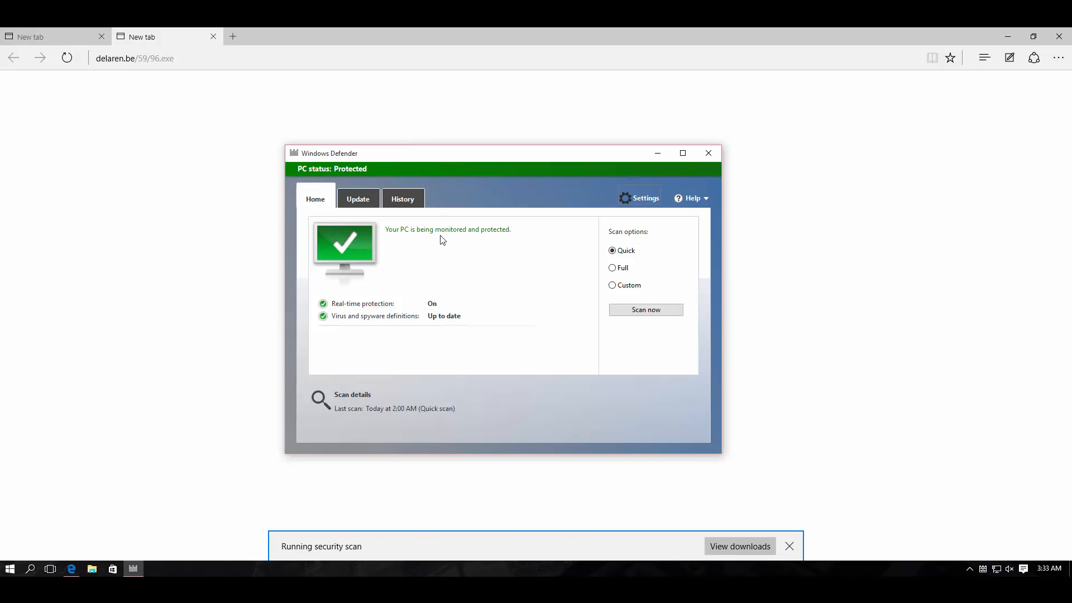
mouse_move(502, 235)
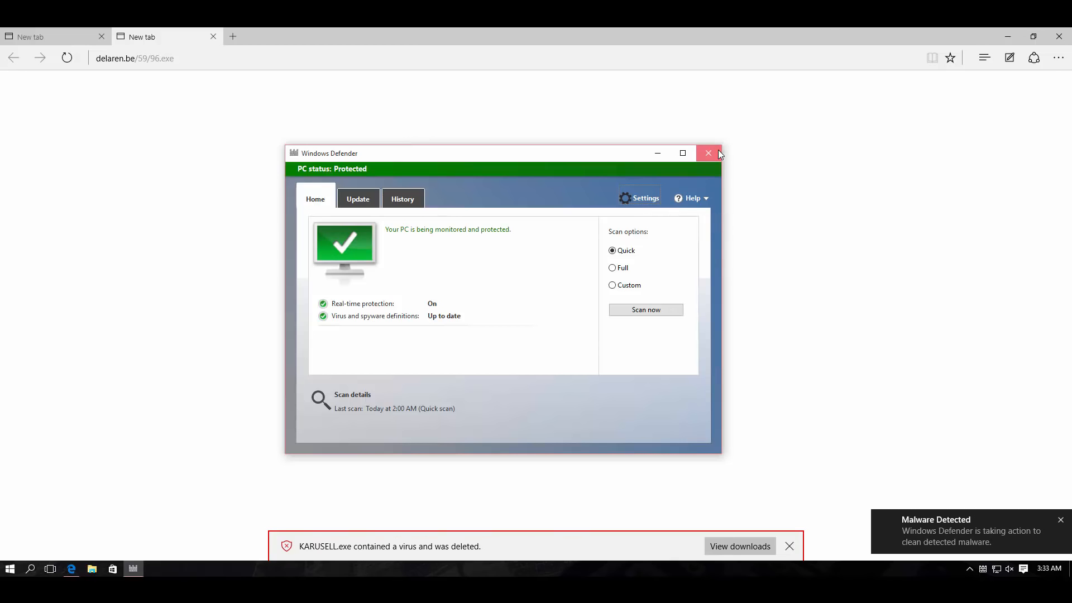
Step: Close Windows Defender and load the coolplayerpremium setup.exe link in Edge
click(708, 153)
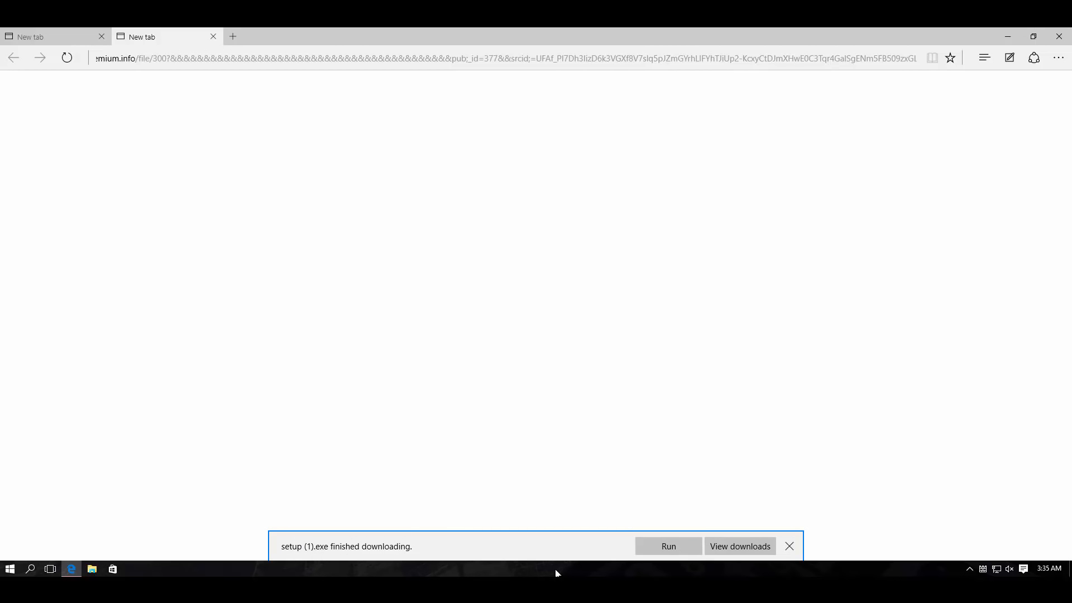
Step: Launch Task Manager from the taskbar and scroll through the Processes list of apps and 44 background processes
click(668, 547)
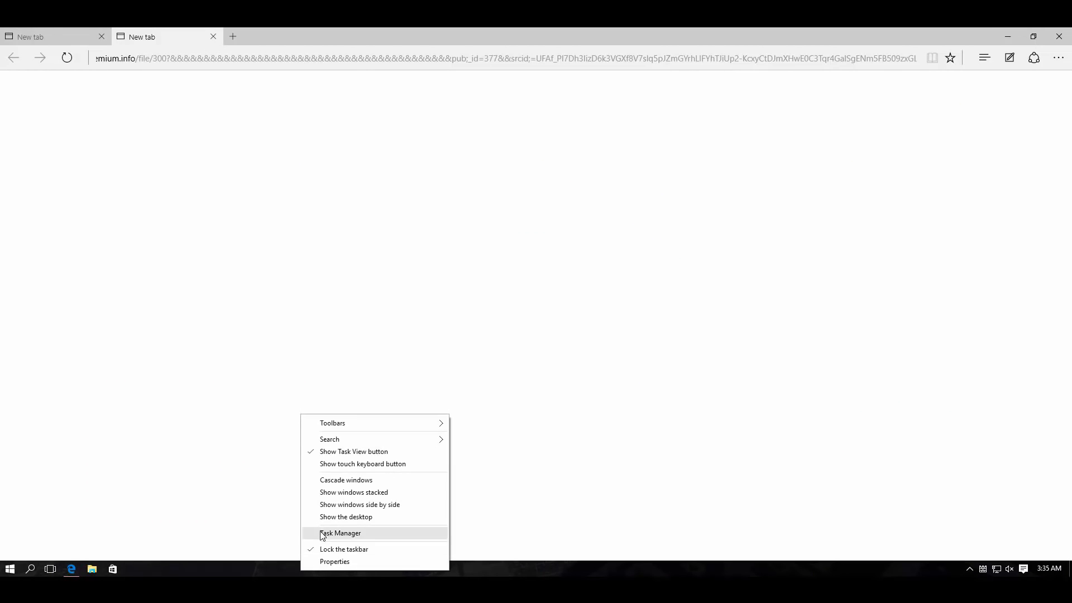
click(341, 533)
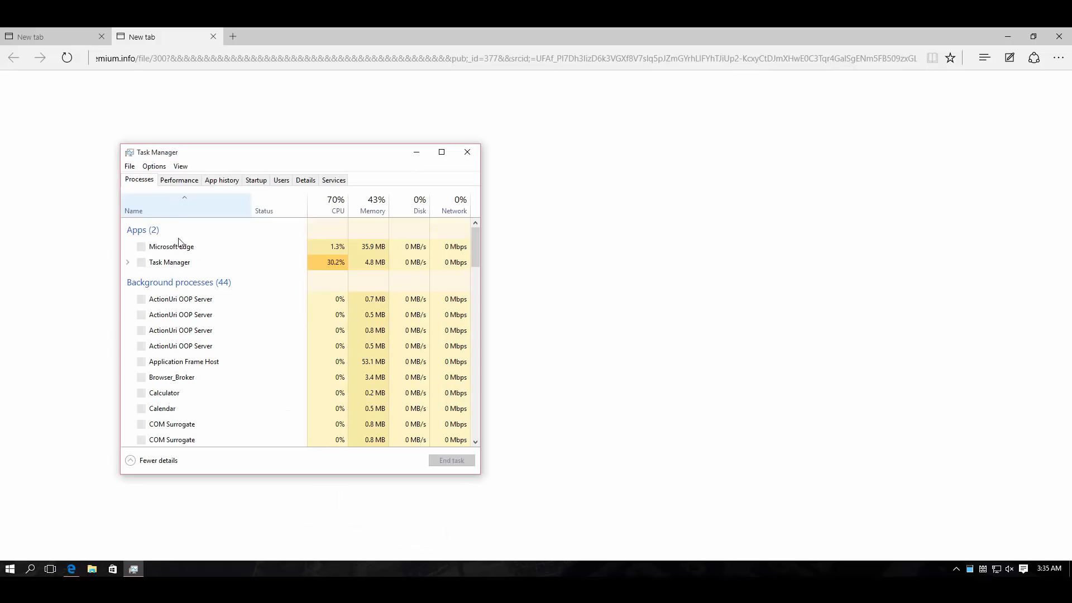
scroll(down, 3)
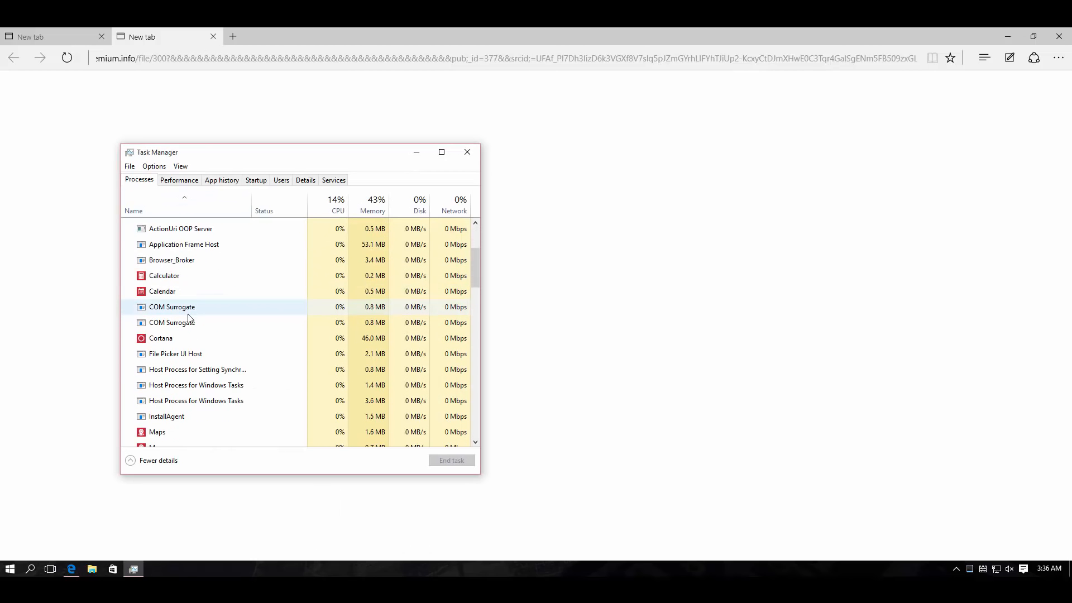
scroll(down, 3)
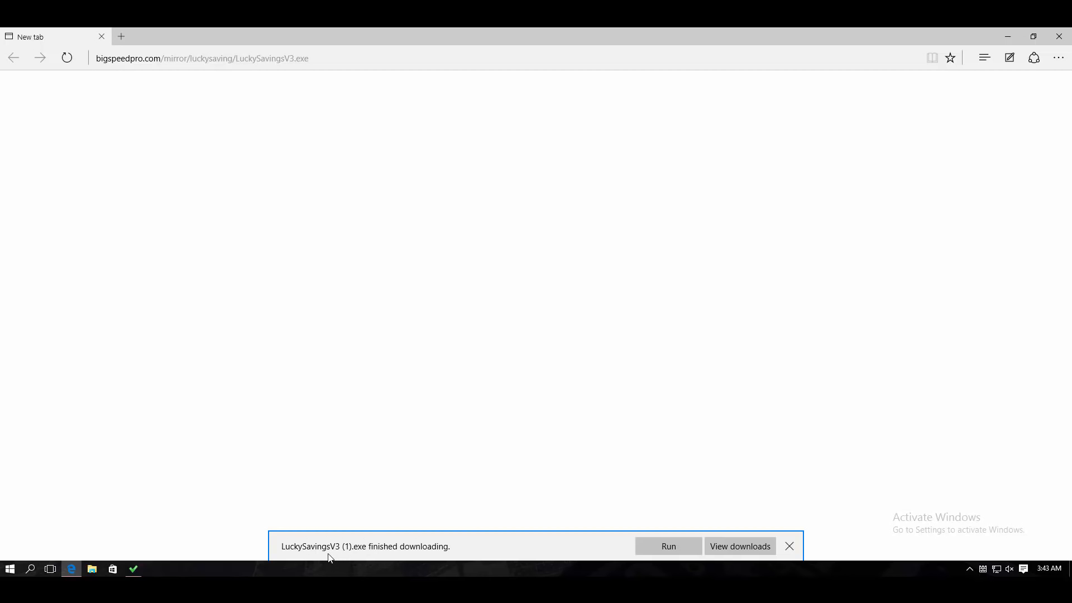
Step: Run the downloaded LuckySavingsV3 (1).exe from Edge's download bar
click(668, 547)
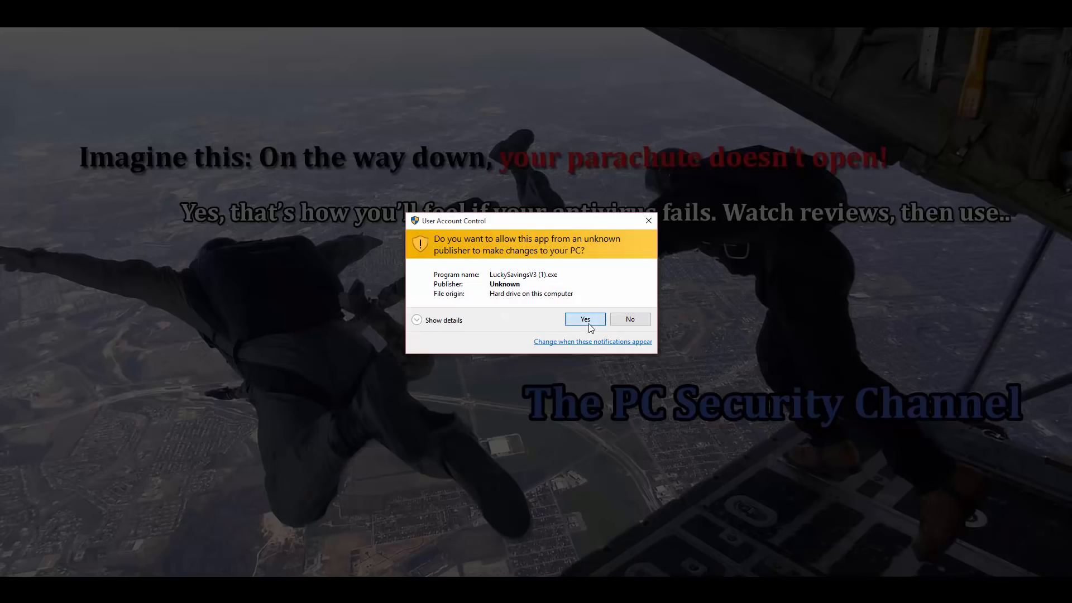
Step: Answer Yes in User Account Control to let LuckySavingsV3 (1).exe make changes
click(585, 319)
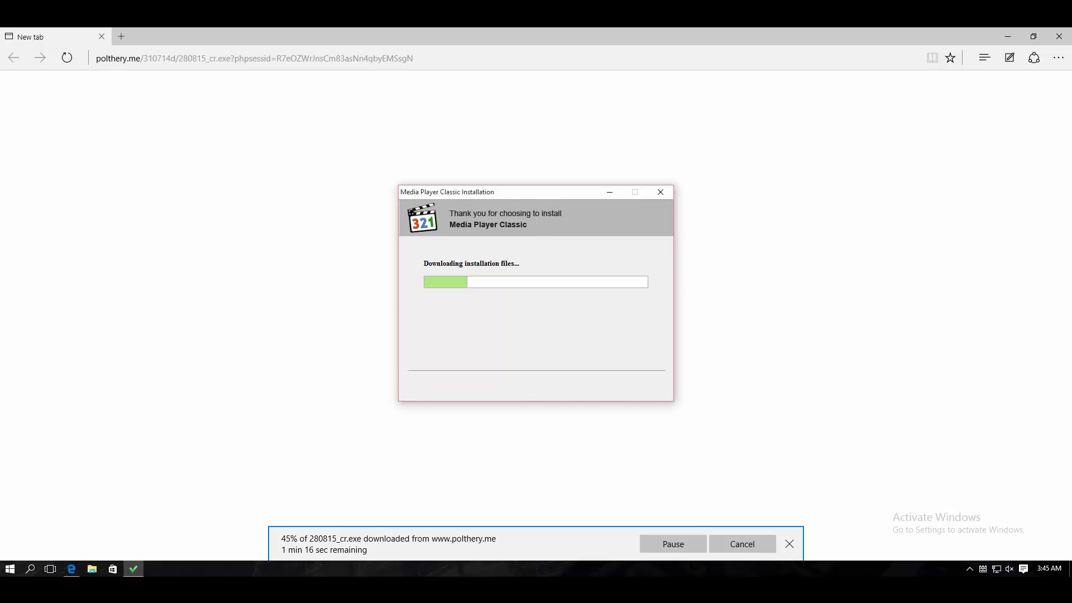
mouse_move(437, 415)
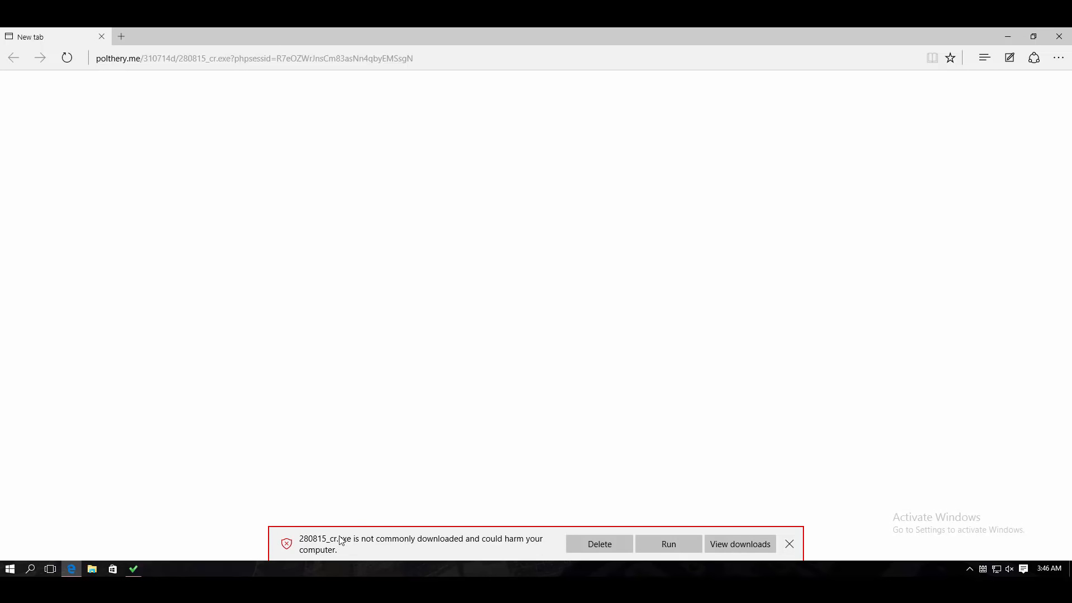
mouse_move(386, 550)
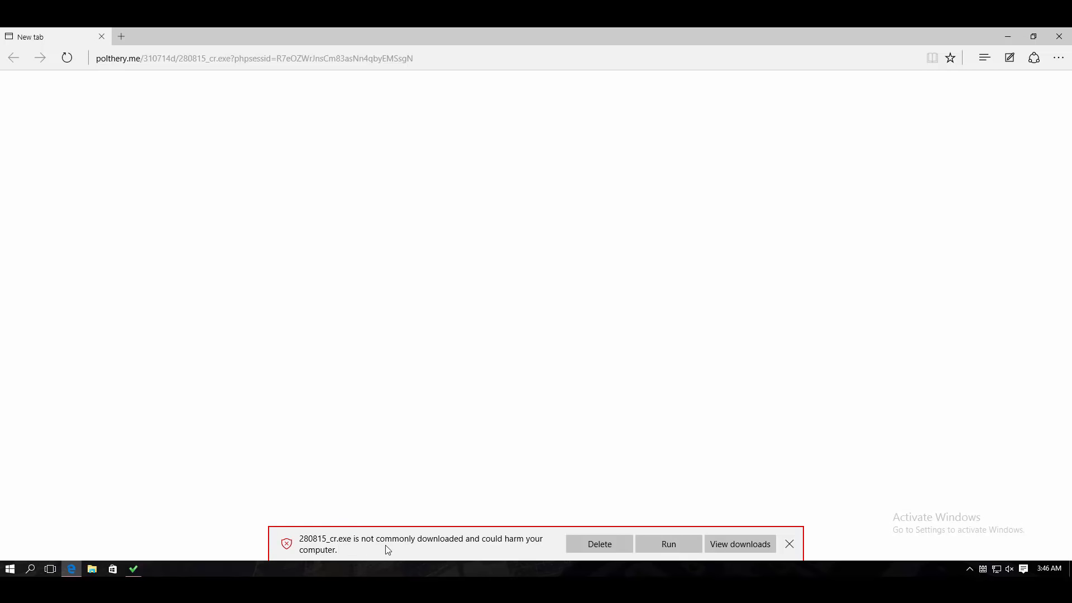
mouse_move(442, 548)
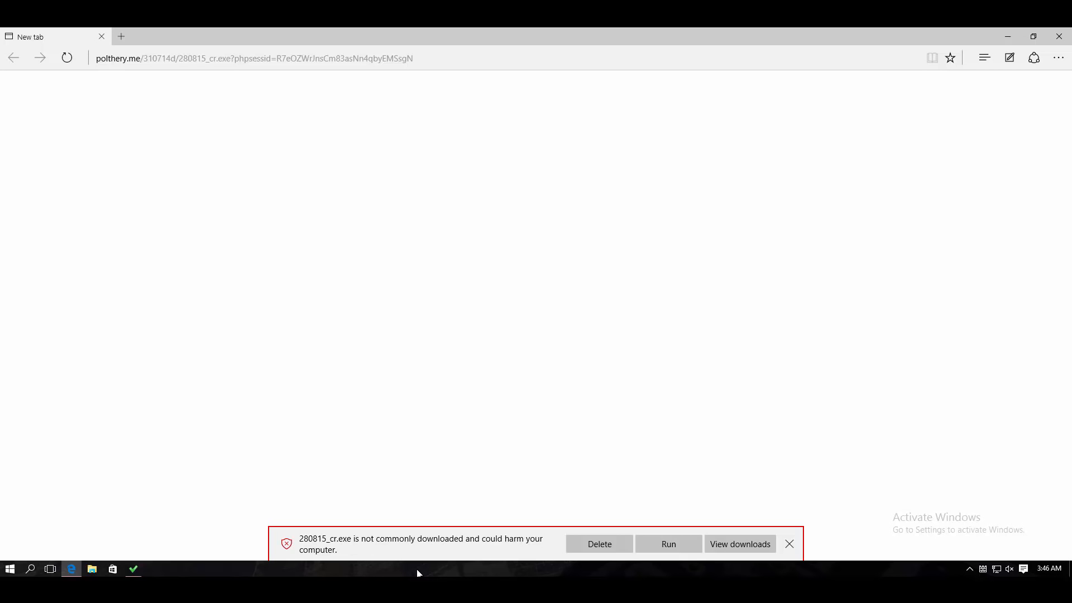
mouse_move(392, 572)
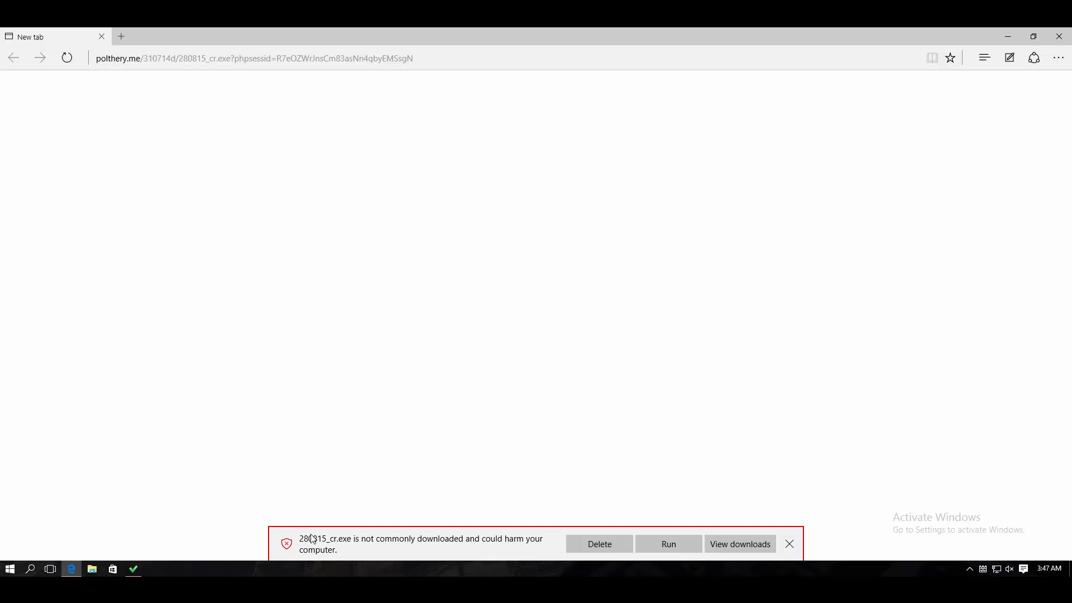
mouse_move(354, 566)
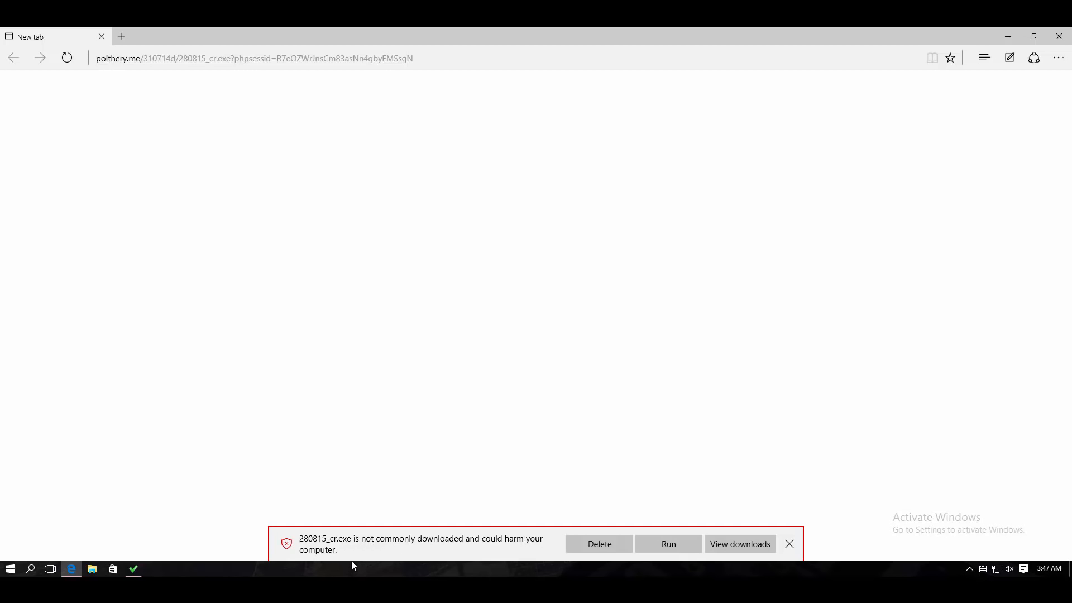
mouse_move(355, 549)
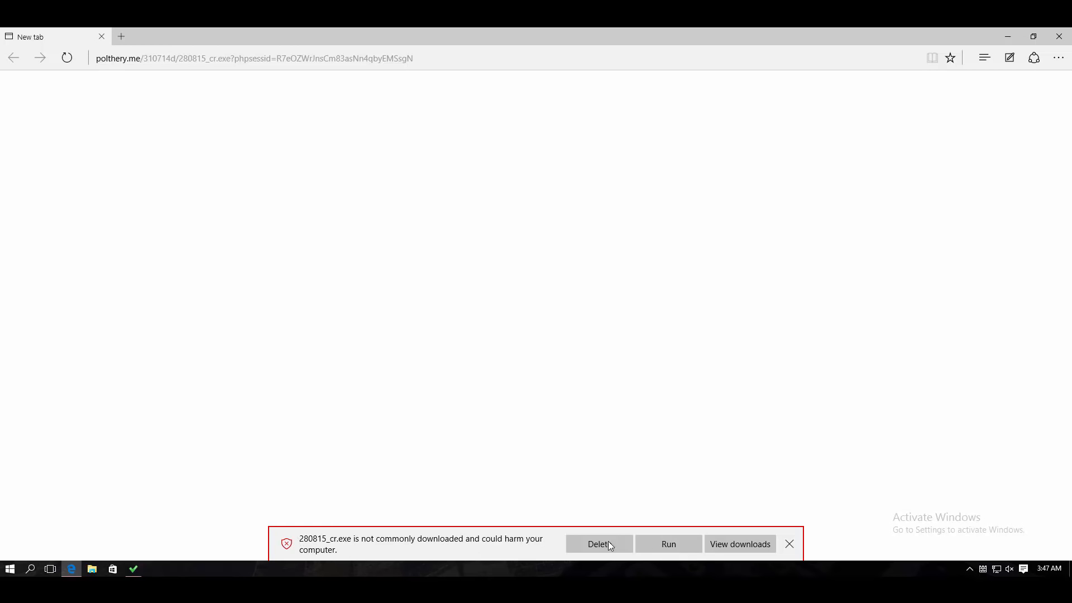
mouse_move(639, 545)
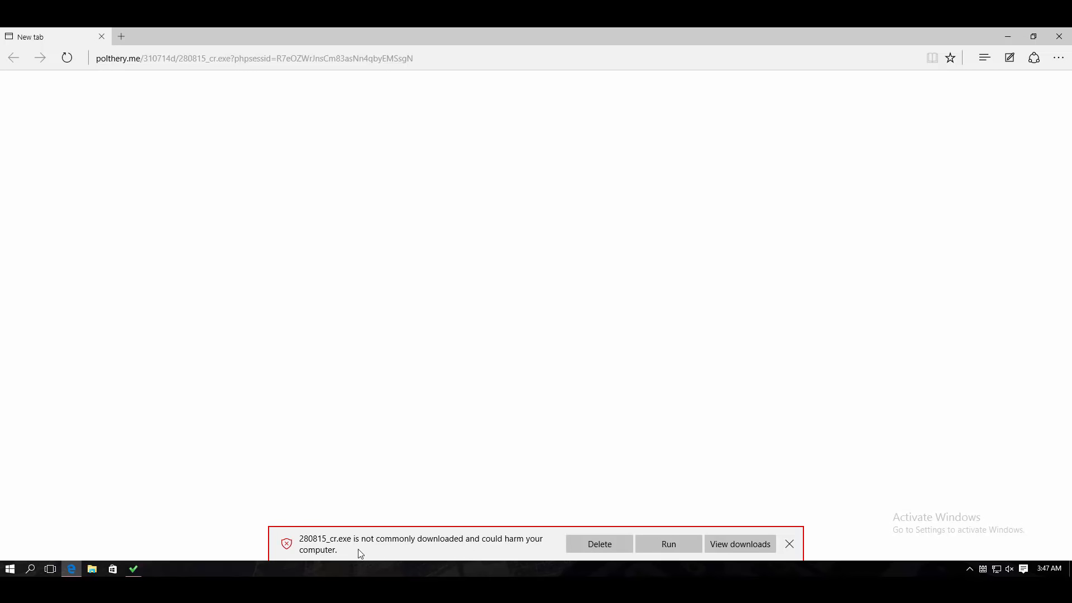
mouse_move(375, 570)
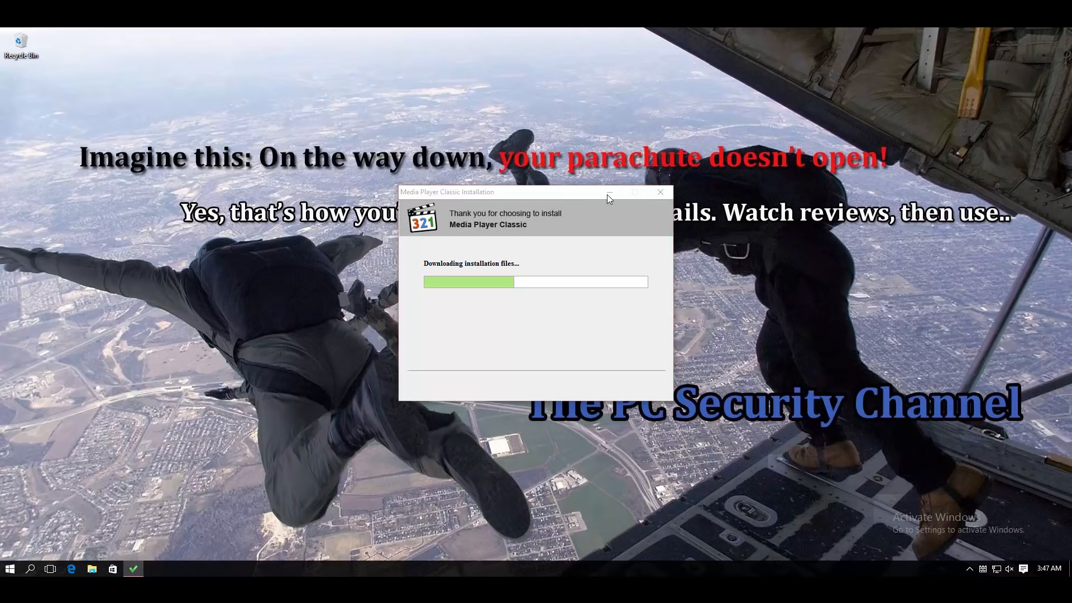
Step: Close the Media Player Classic installer and Task Manager, leaving only the desktop
click(659, 193)
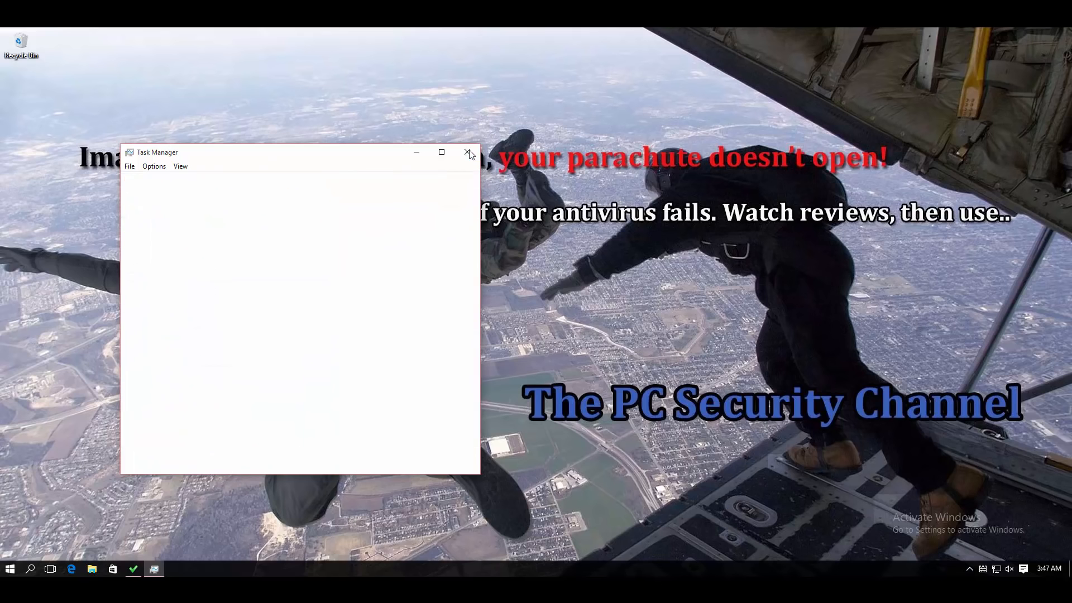
click(469, 152)
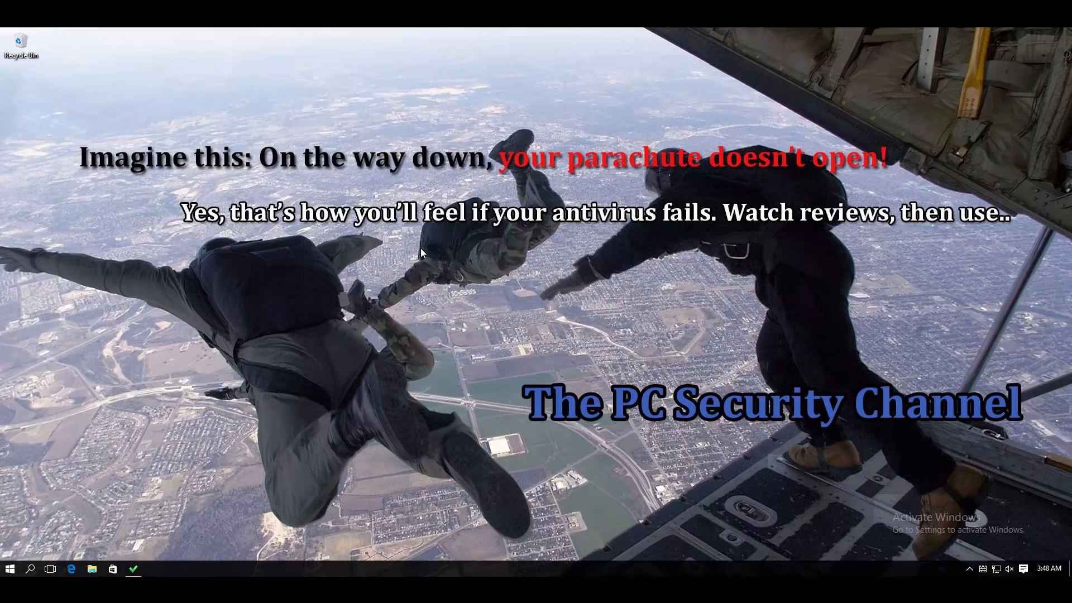
mouse_move(453, 438)
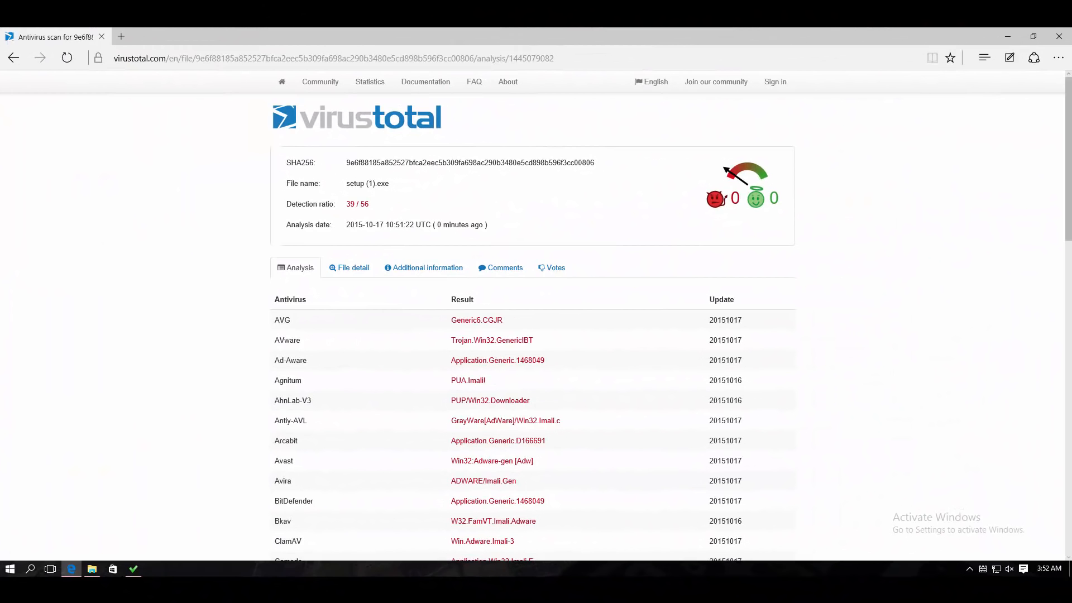
mouse_move(404, 520)
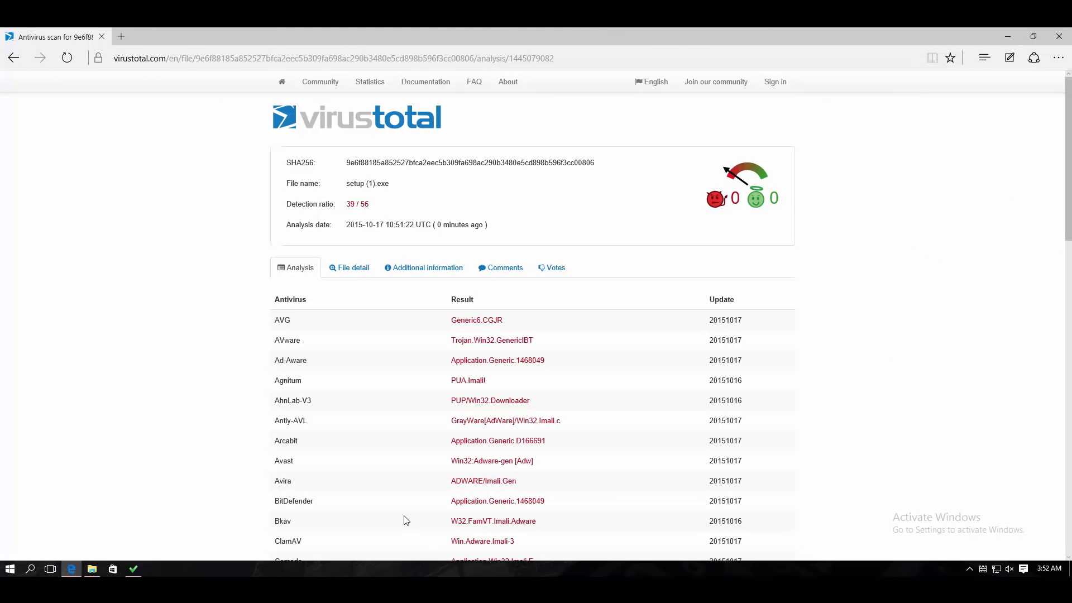
mouse_move(327, 215)
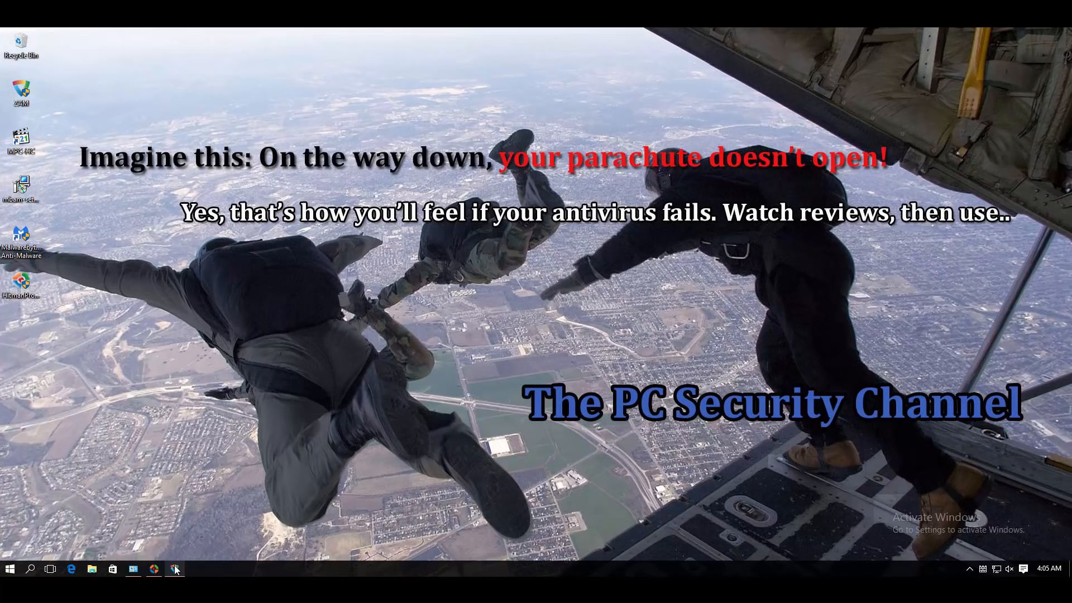
Step: Bring up HitmanPro's scan results listing threats including Trojan OfferInstaller.exe and Crossrider adware
click(154, 568)
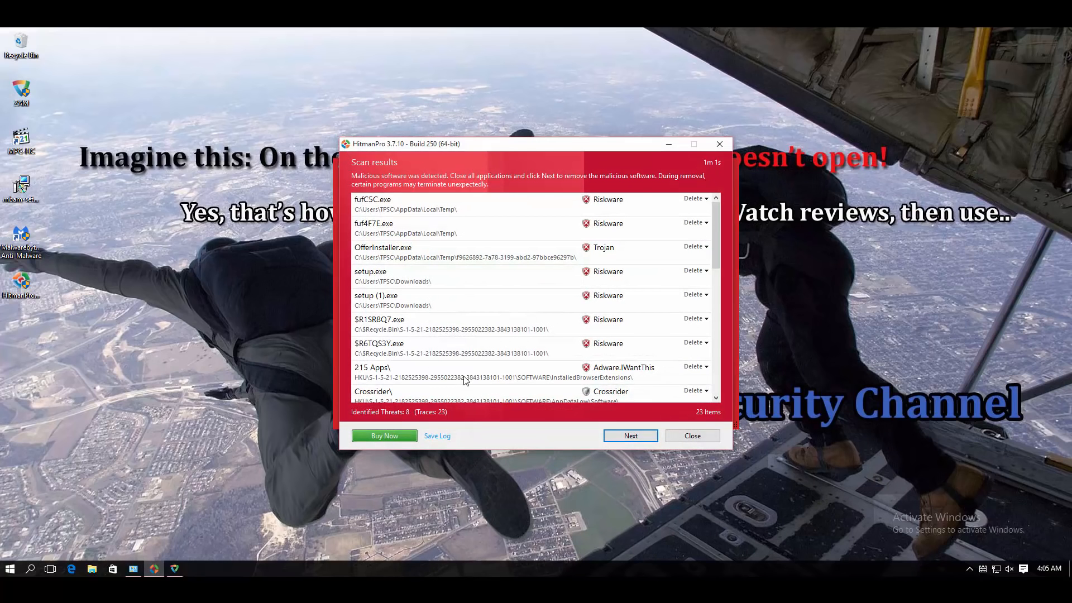
mouse_move(584, 311)
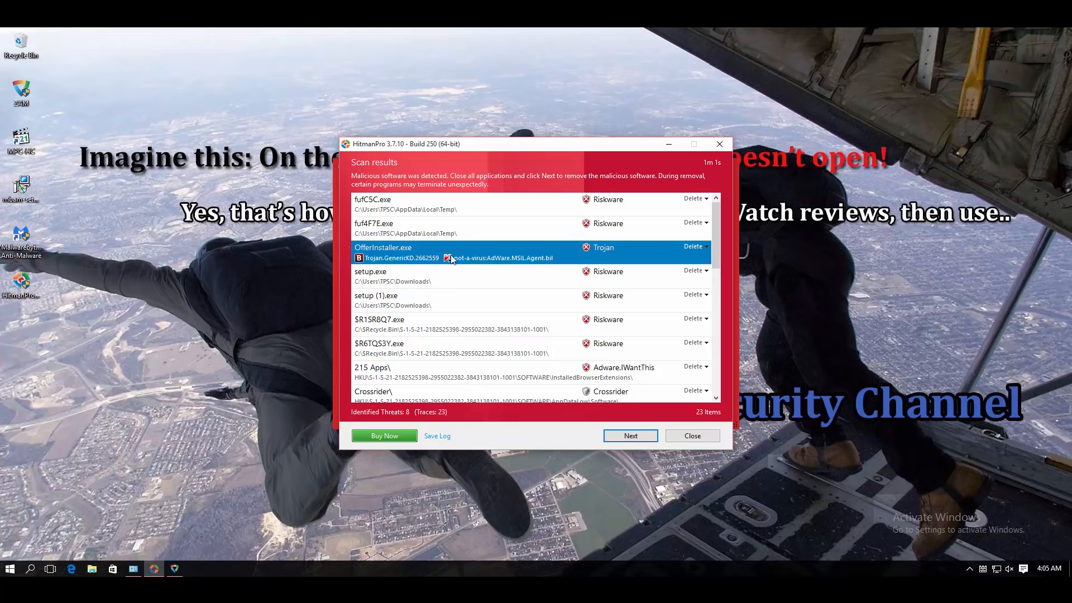
mouse_move(455, 281)
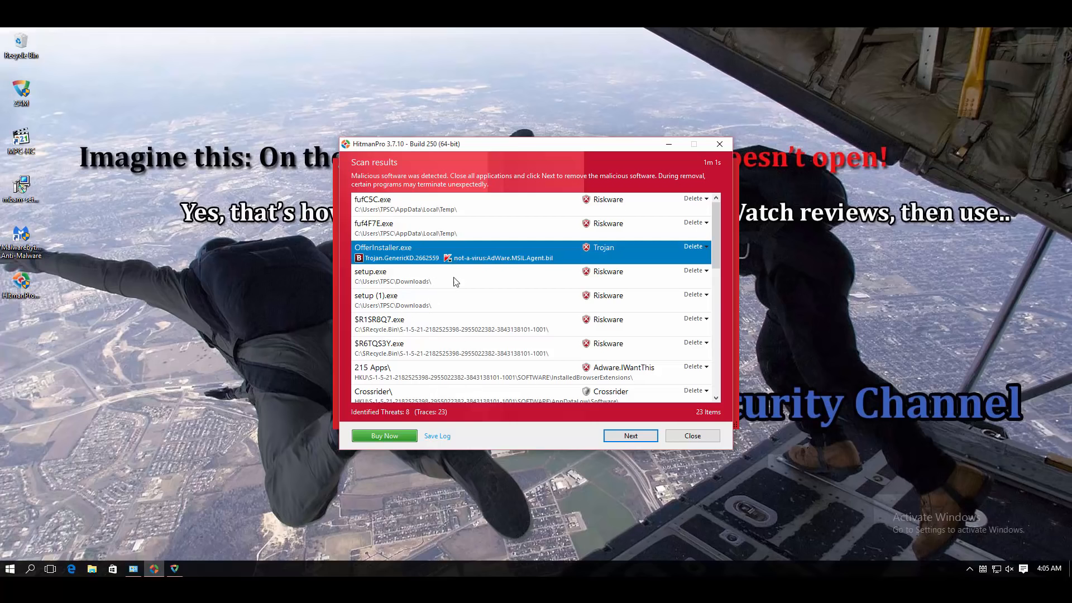
mouse_move(400, 267)
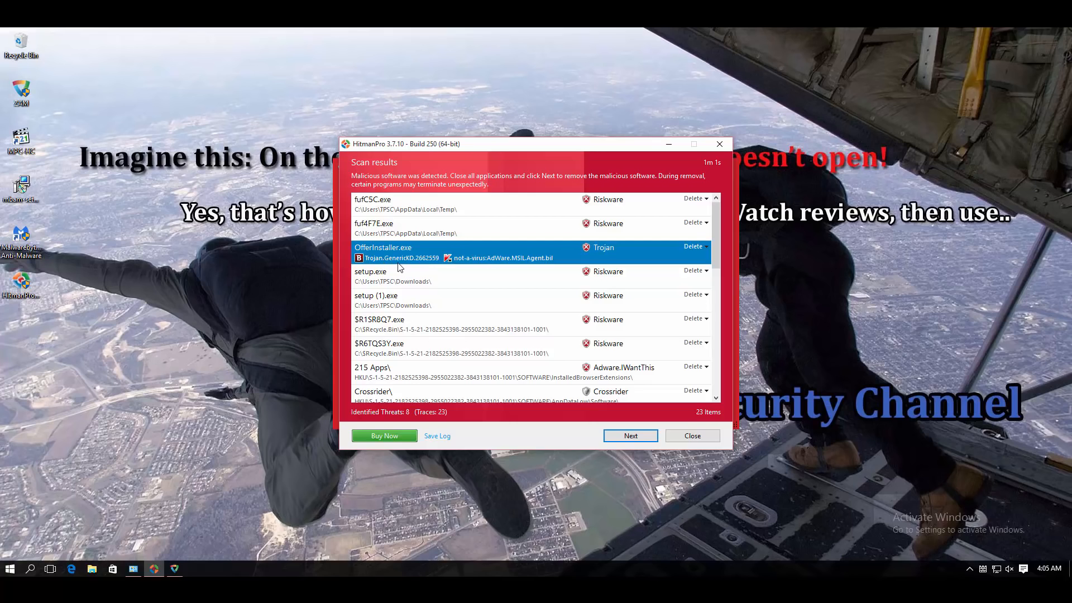
mouse_move(613, 250)
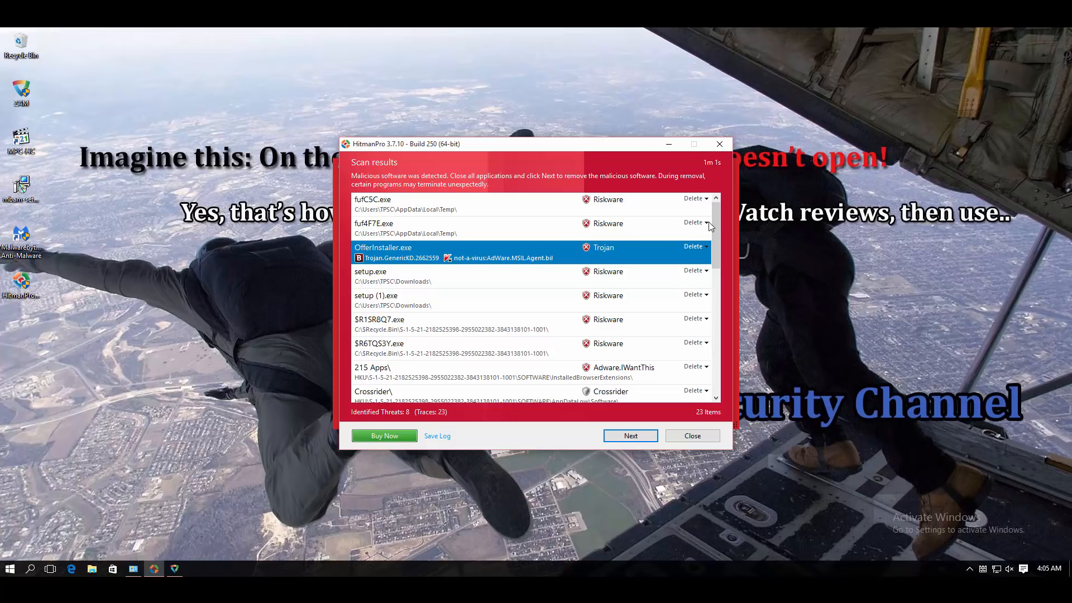
mouse_move(621, 221)
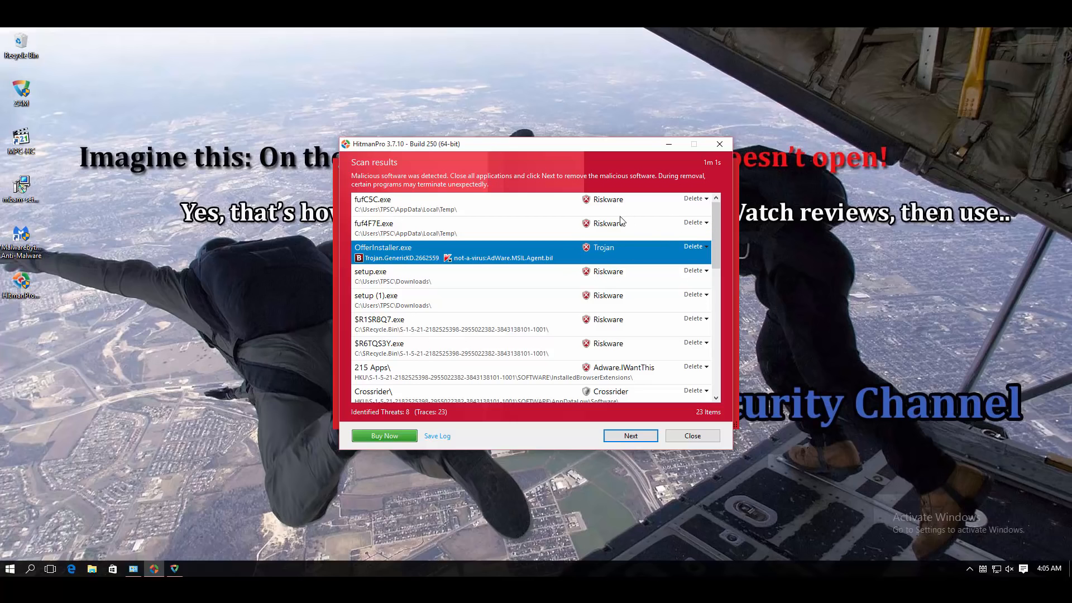
mouse_move(669, 144)
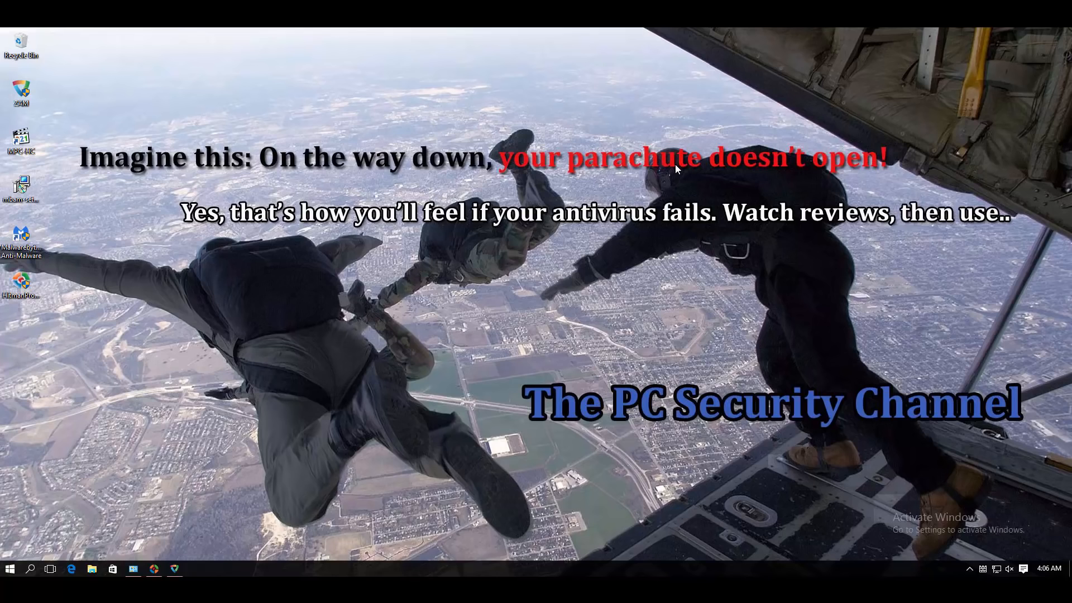
mouse_move(673, 170)
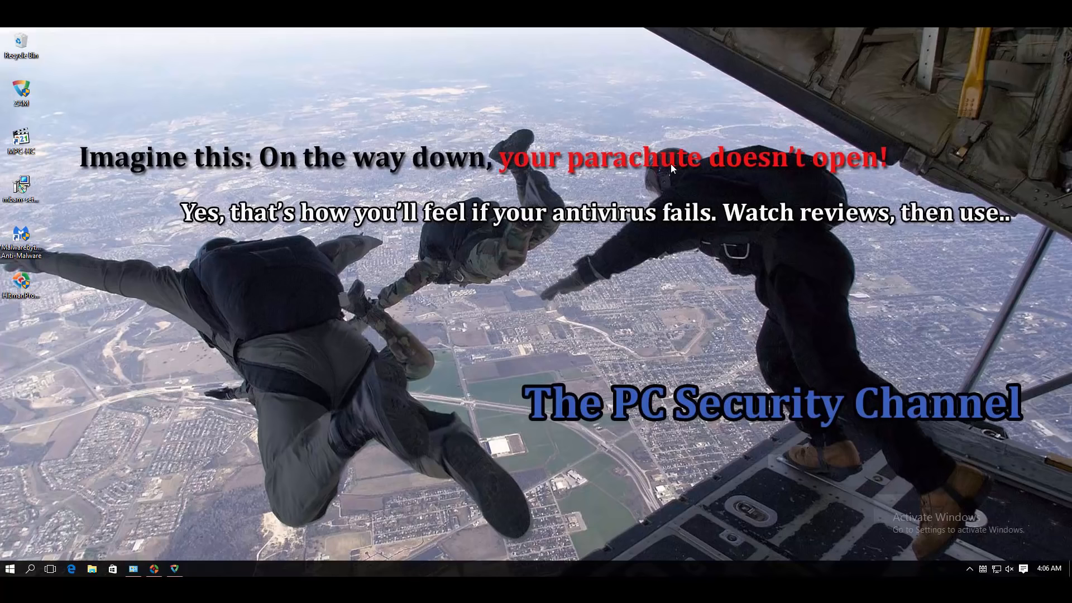